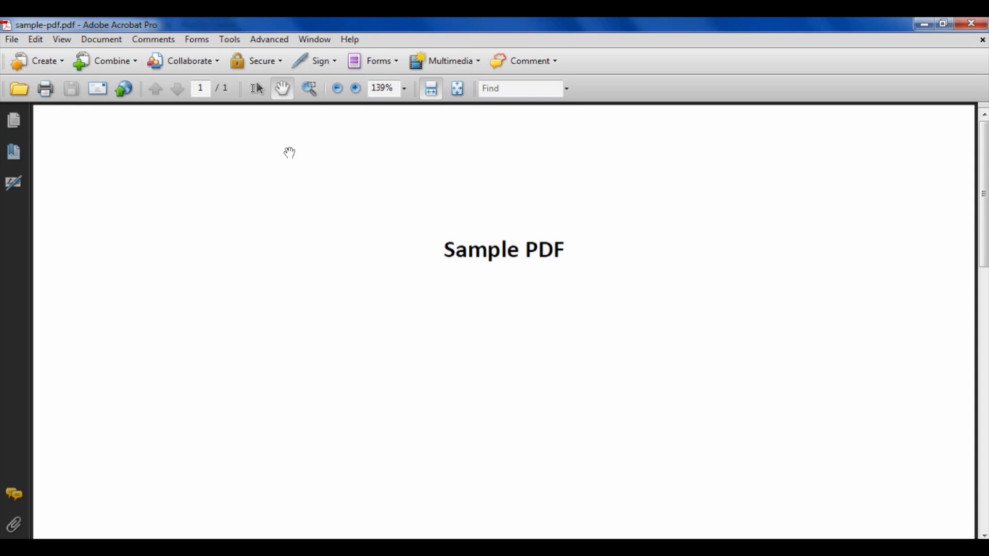
pyautogui.moveTo(191, 154)
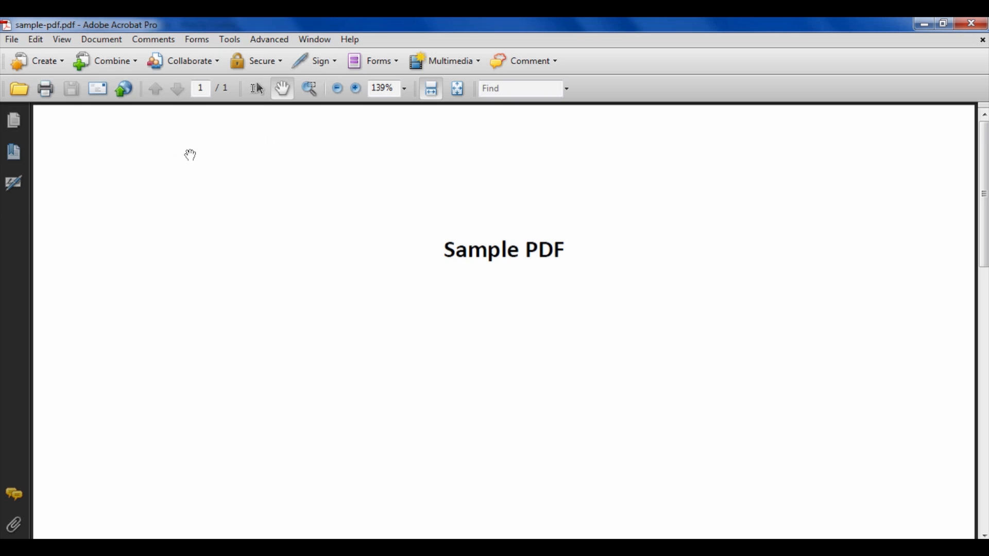
pyautogui.moveTo(258, 60)
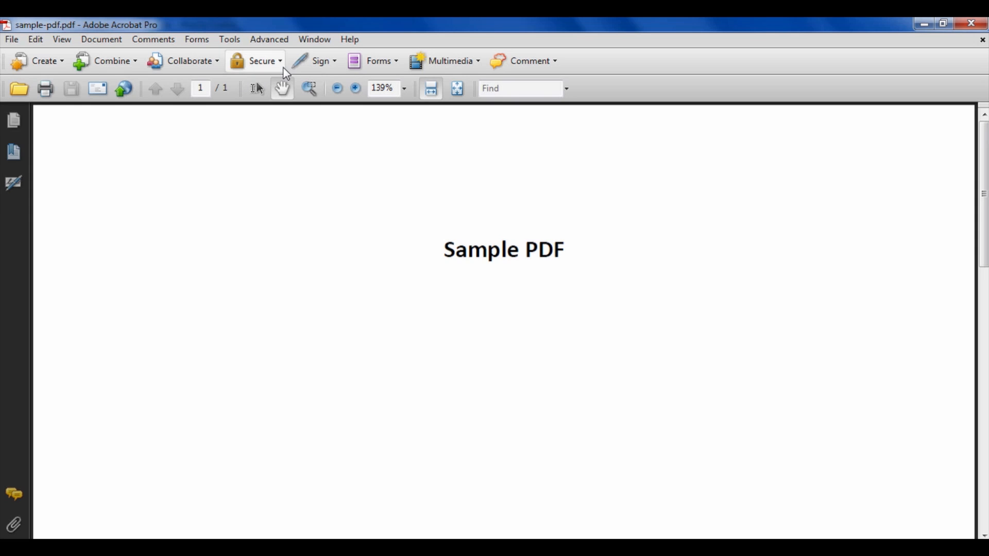
pyautogui.moveTo(261, 61)
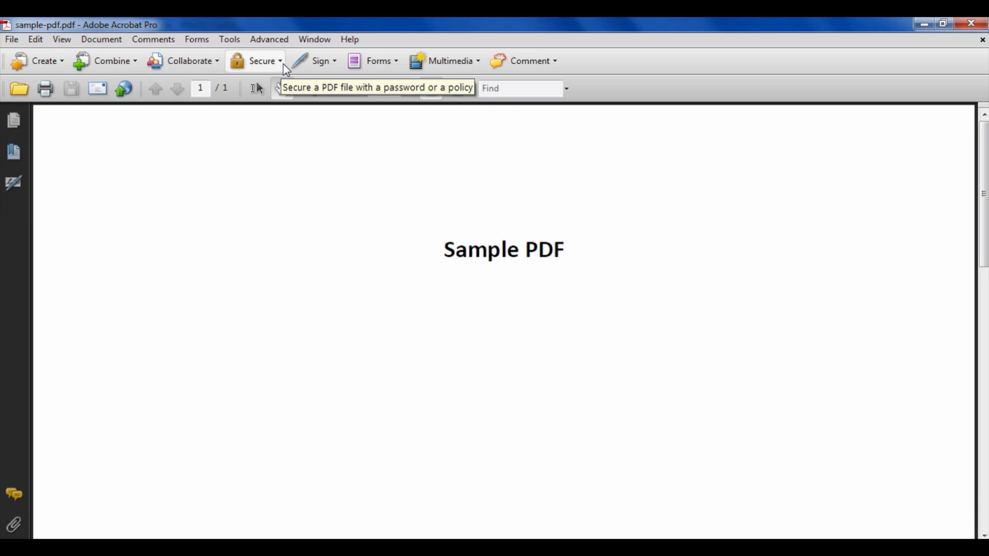
# Begin Encrypt with Password from the Secure menu and agree to change document security
pyautogui.click(259, 61)
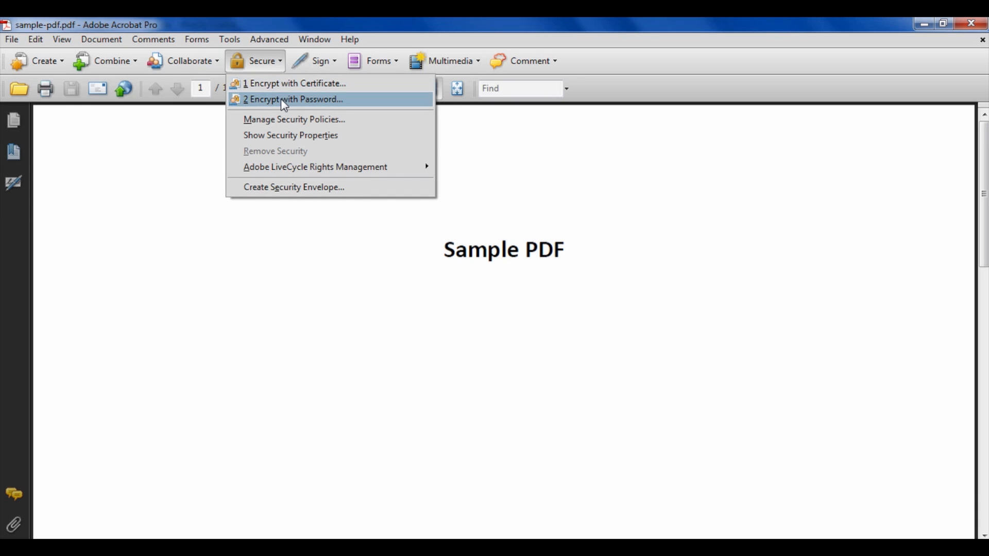
pyautogui.click(291, 99)
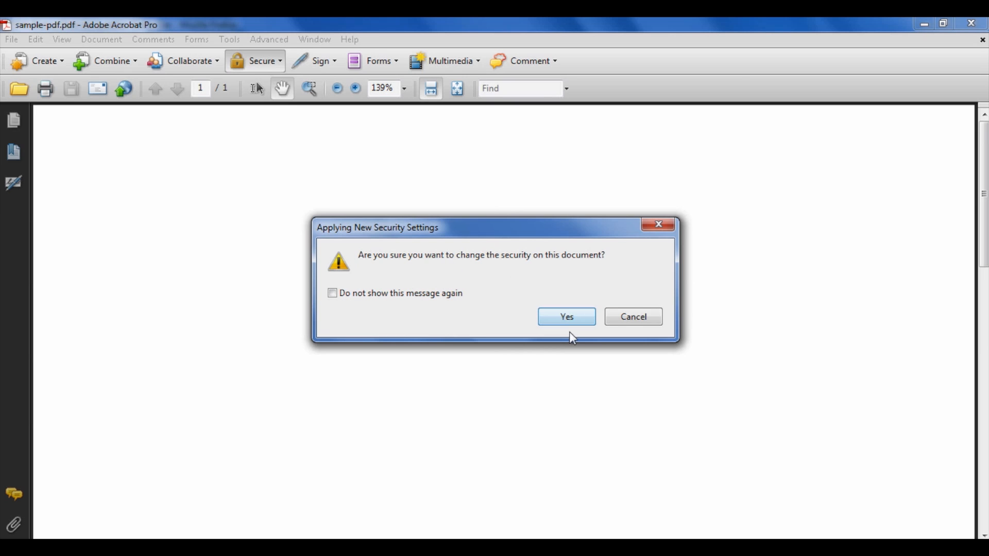
pyautogui.click(565, 316)
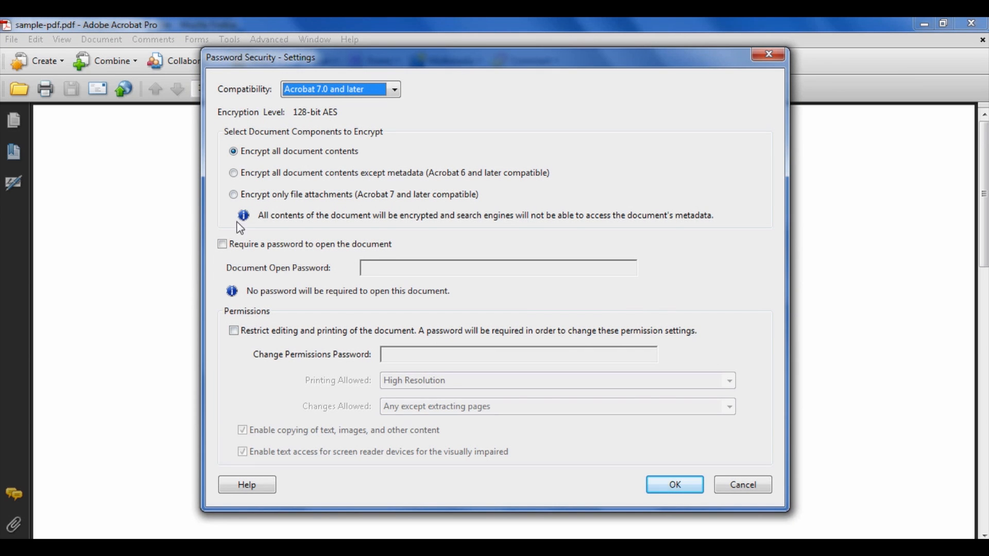
# Require a password to open the document and enter it, leaving editing restrictions off
pyautogui.click(221, 244)
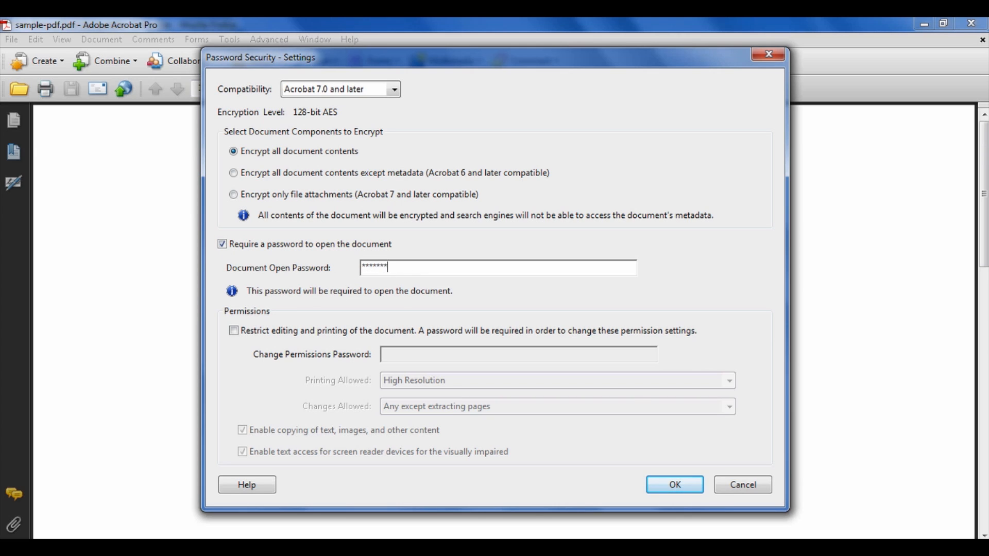
pyautogui.write('*')
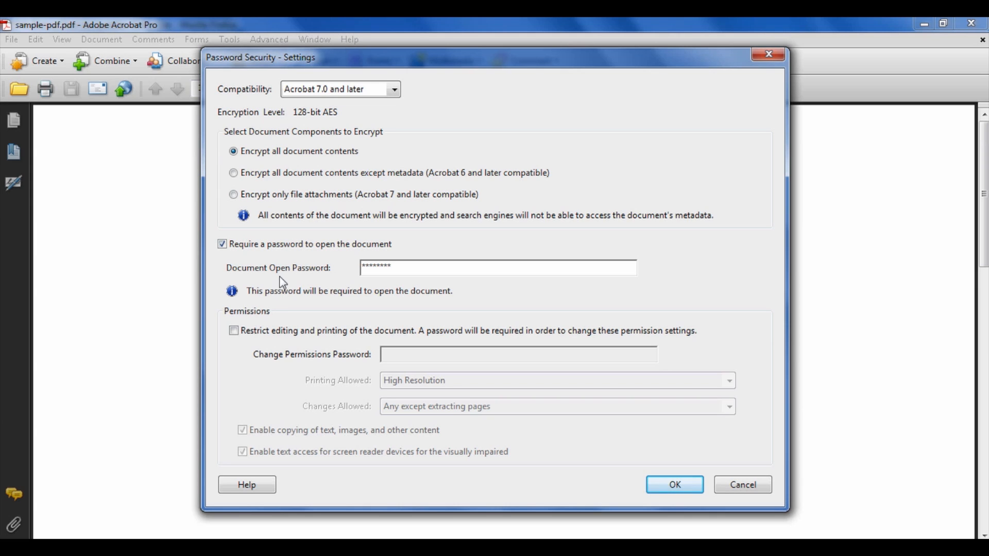
pyautogui.click(497, 267)
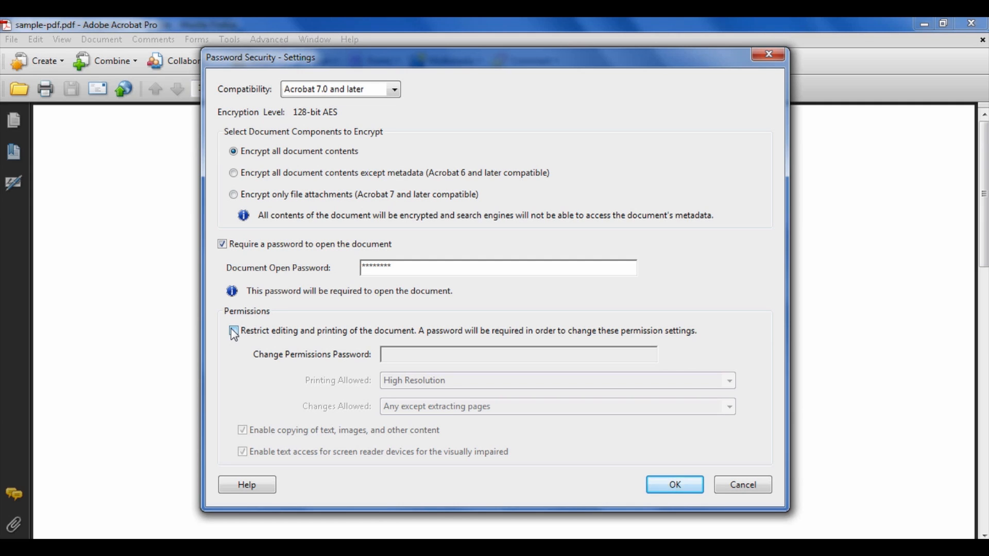
pyautogui.click(233, 331)
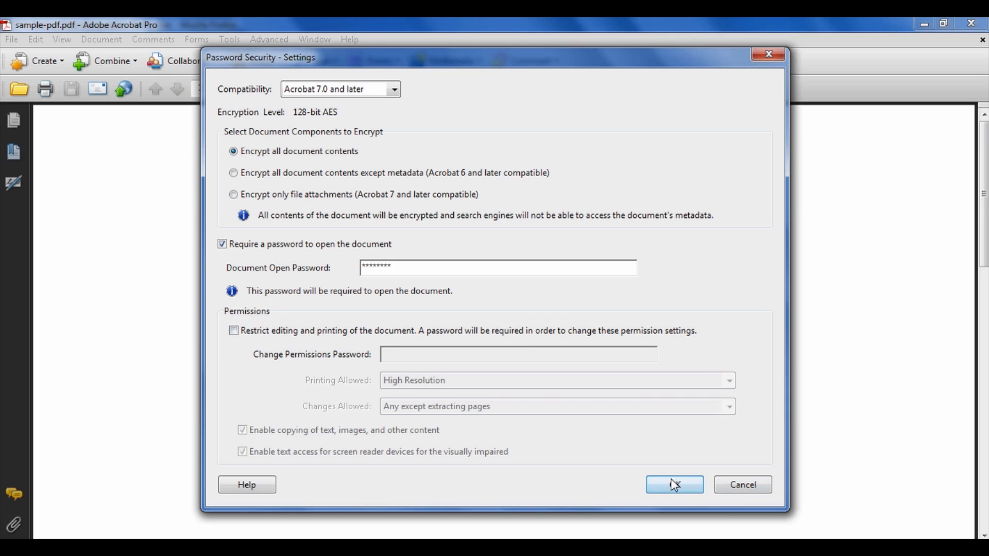
# Accept the security settings and retype the document open password to confirm it
pyautogui.click(673, 484)
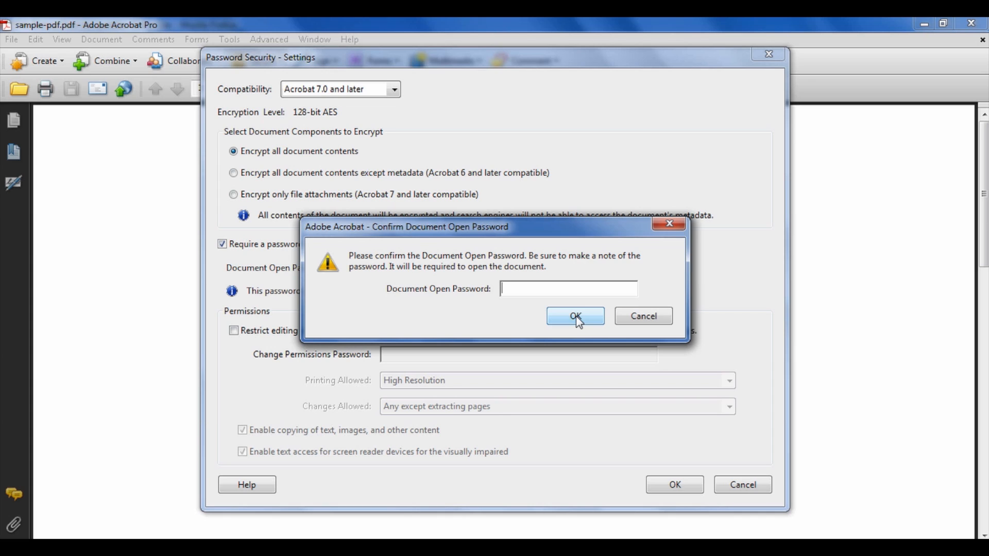
pyautogui.click(566, 289)
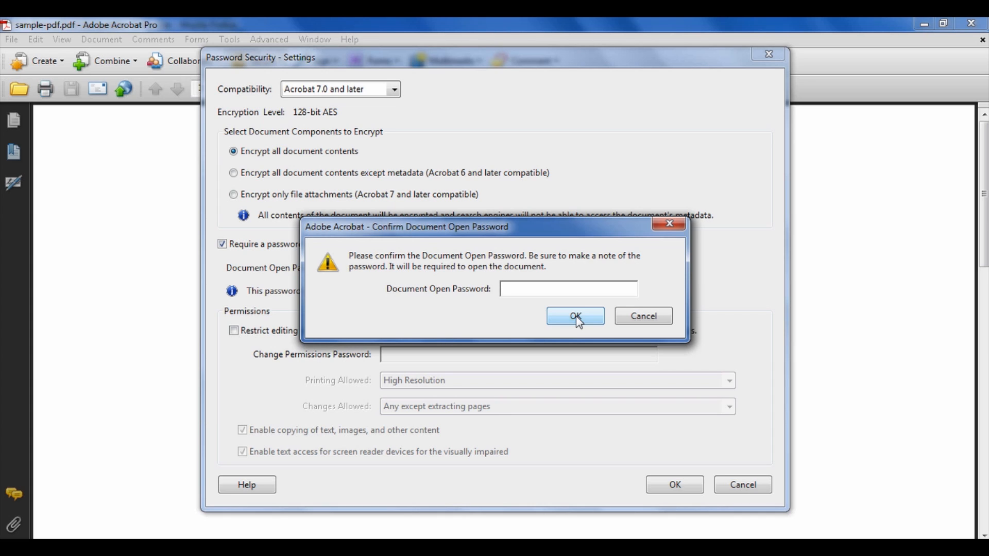
pyautogui.write('****')
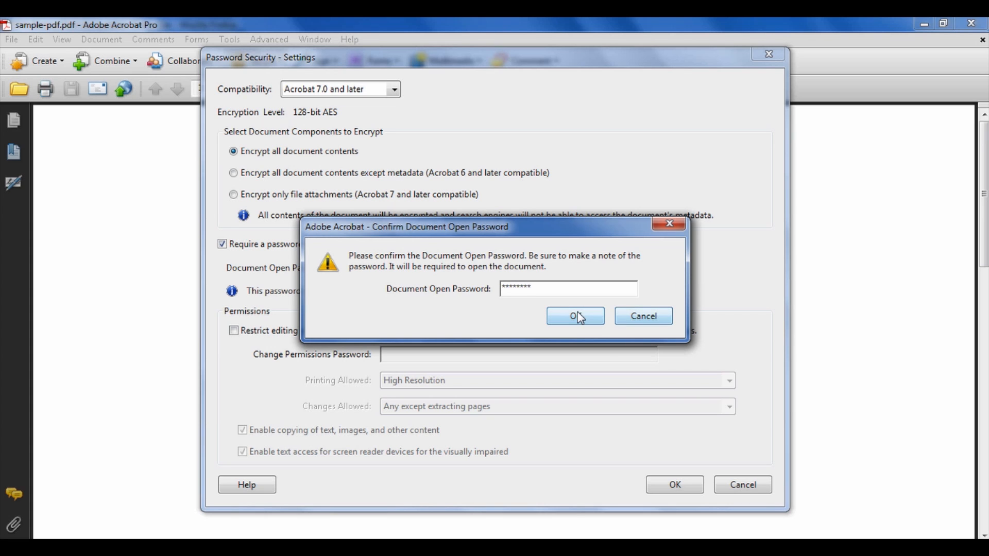
pyautogui.click(574, 317)
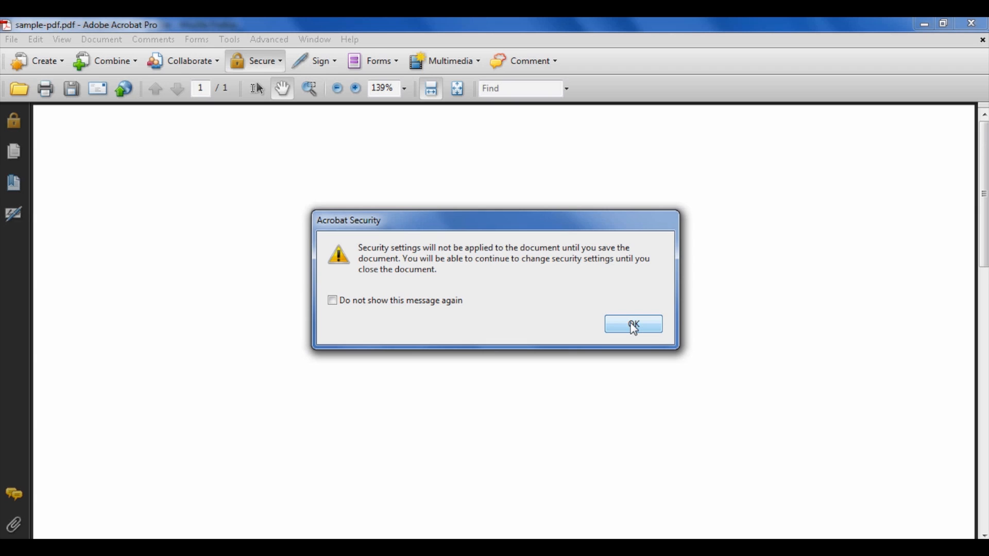
# Save sample-pdf.pdf on closing and reopen it with its password so it shows as SECURED
pyautogui.click(632, 323)
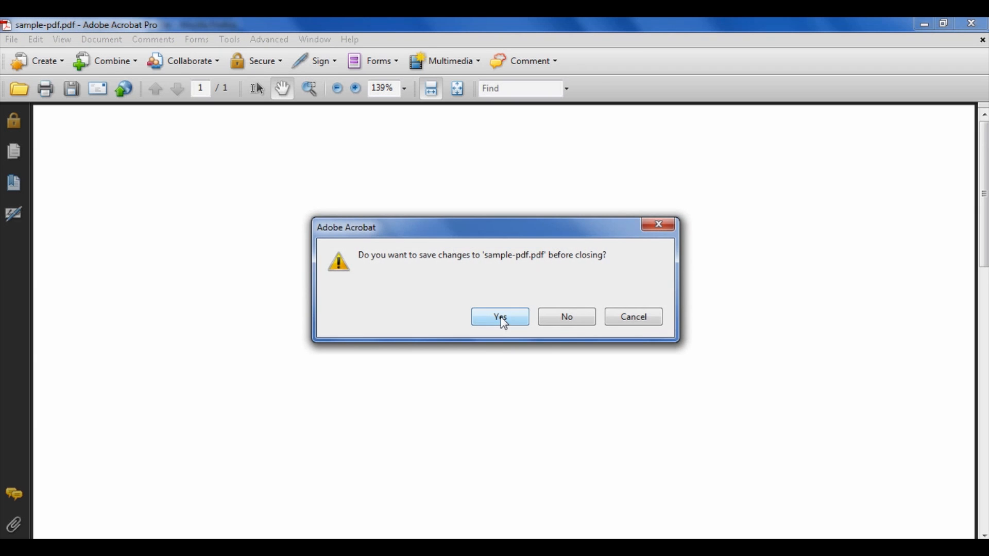
pyautogui.click(498, 316)
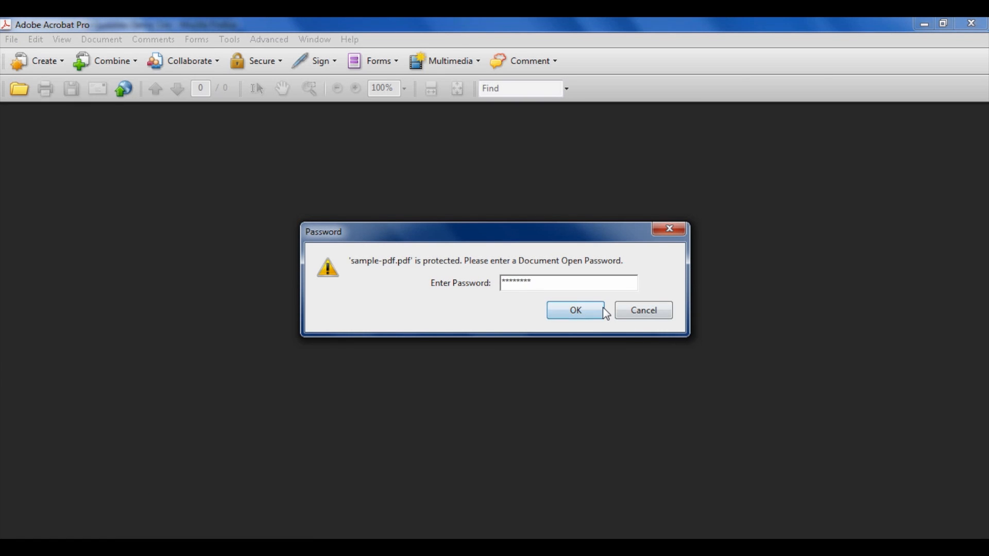
pyautogui.click(573, 310)
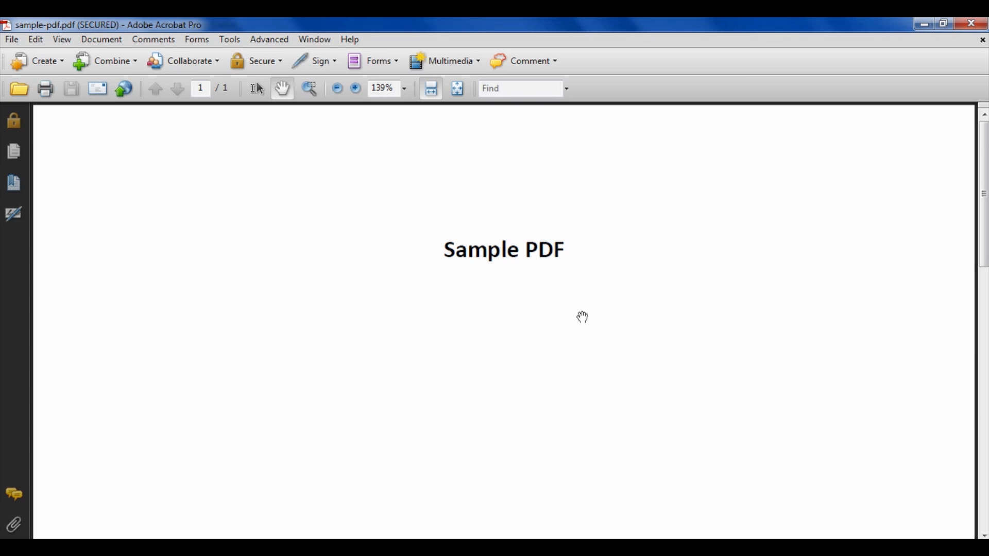
pyautogui.moveTo(580, 315)
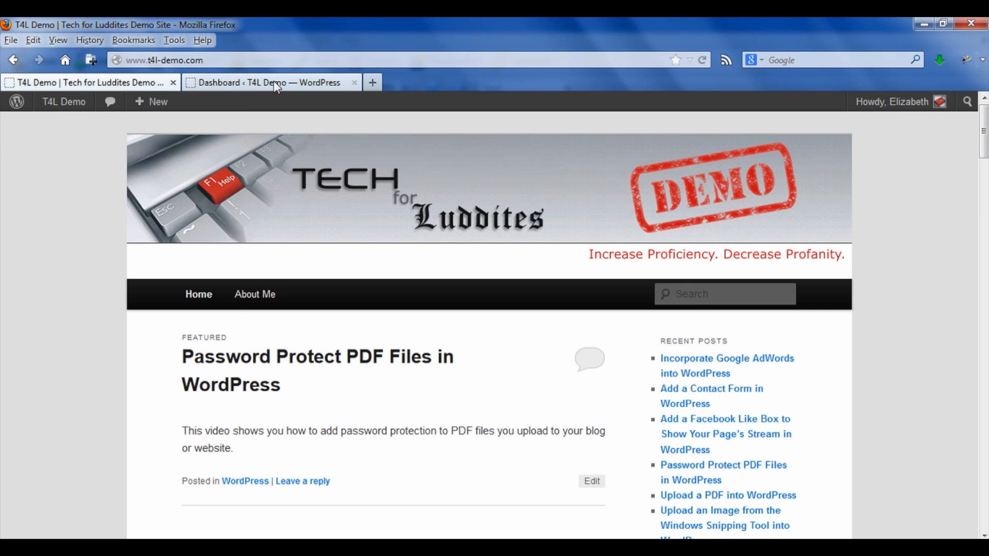
# From the Dashboard start a new post and bring up Add Media showing the sample PDF
pyautogui.click(271, 83)
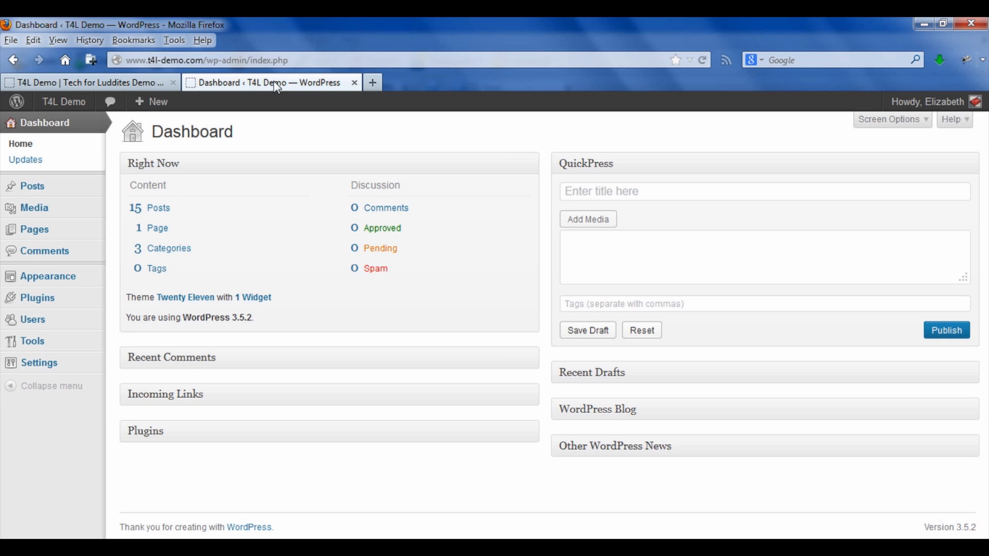
pyautogui.moveTo(26, 160)
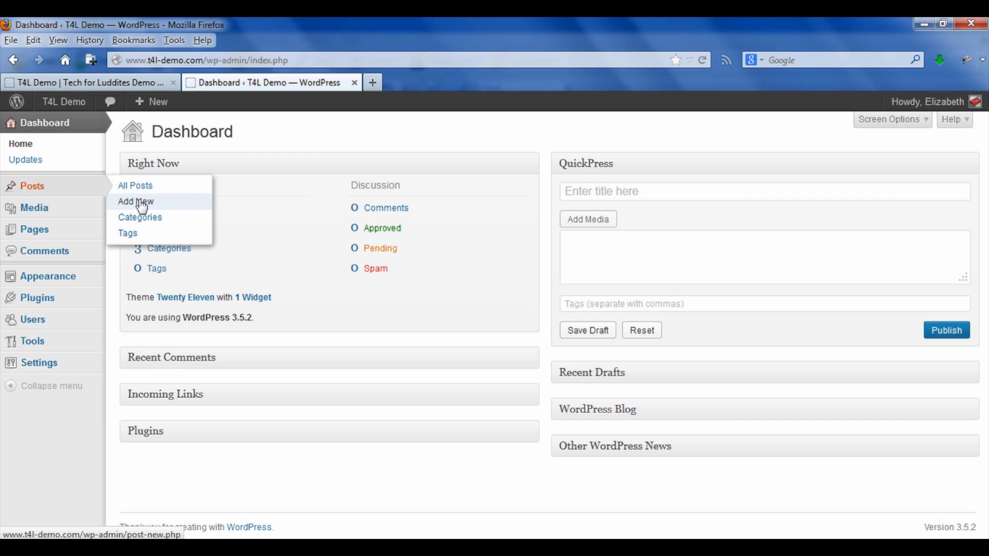
pyautogui.click(136, 201)
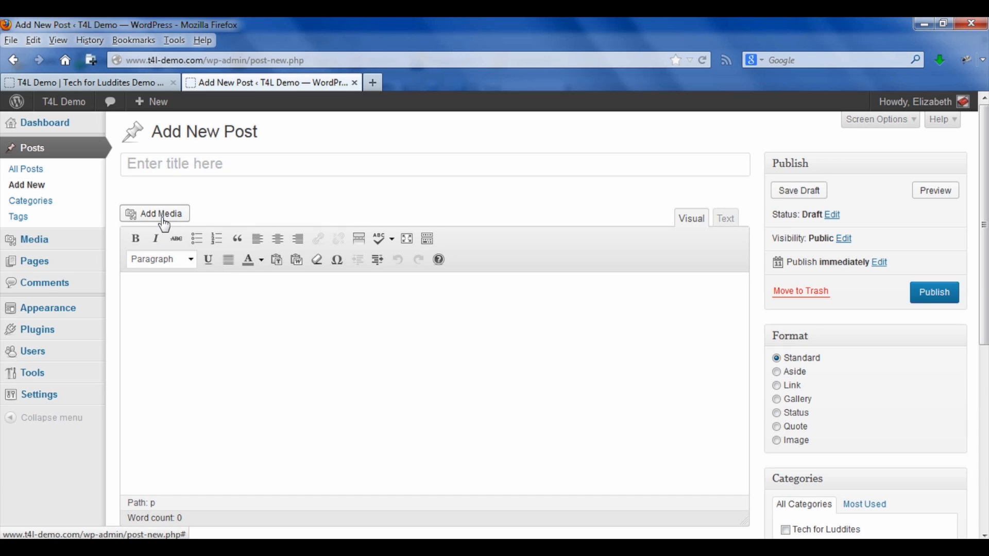
pyautogui.click(155, 213)
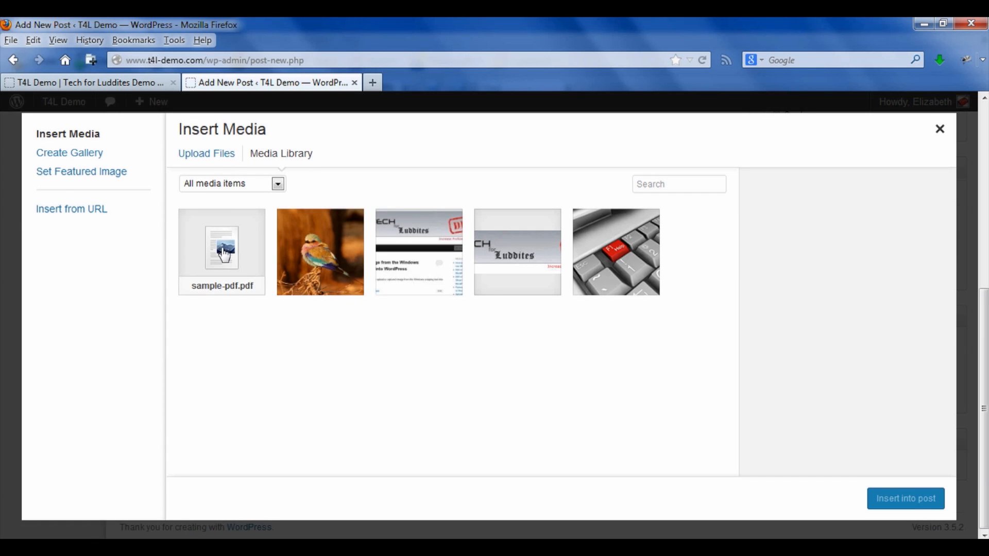
# Insert sample-pdf.pdf from the Media Library as a Download PDF File link in the post
pyautogui.click(221, 251)
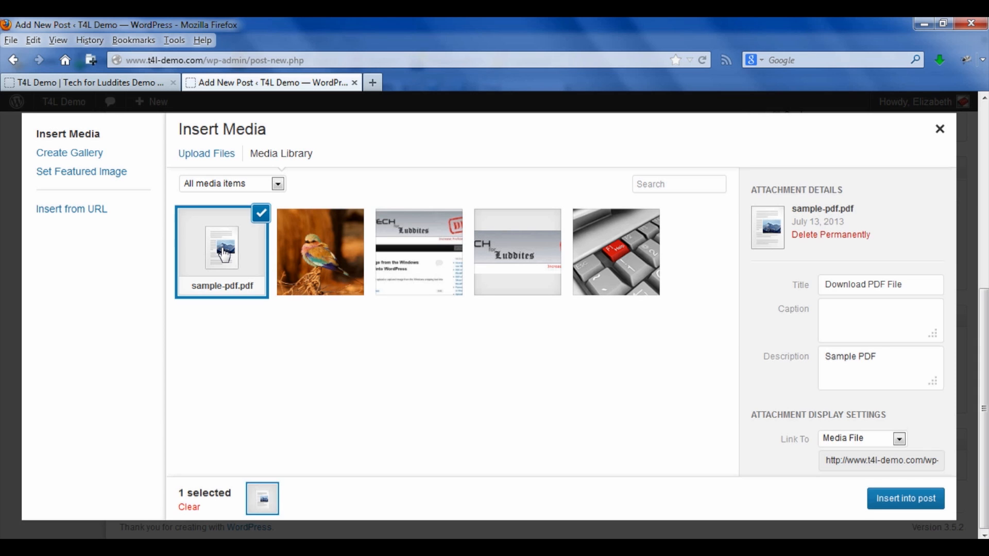
pyautogui.moveTo(916, 507)
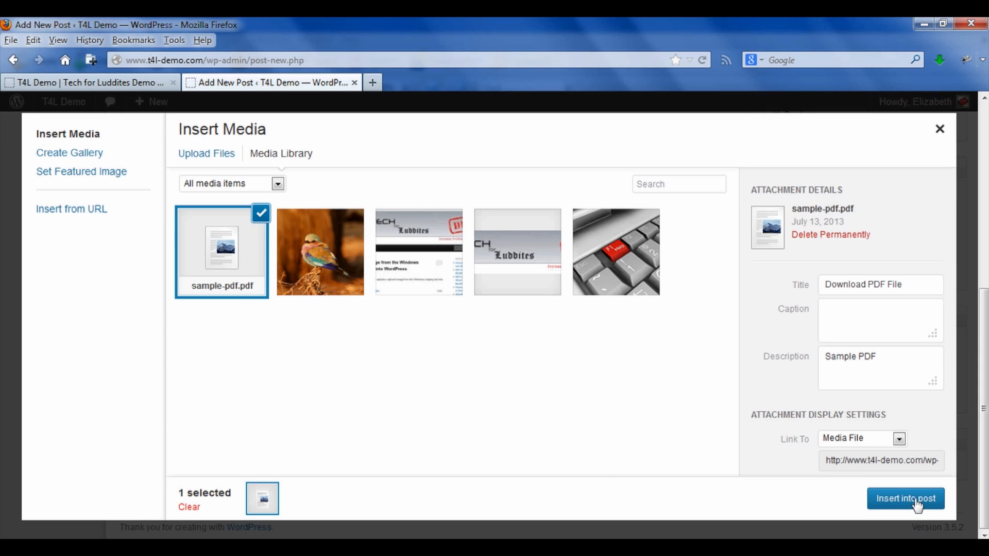
pyautogui.click(904, 499)
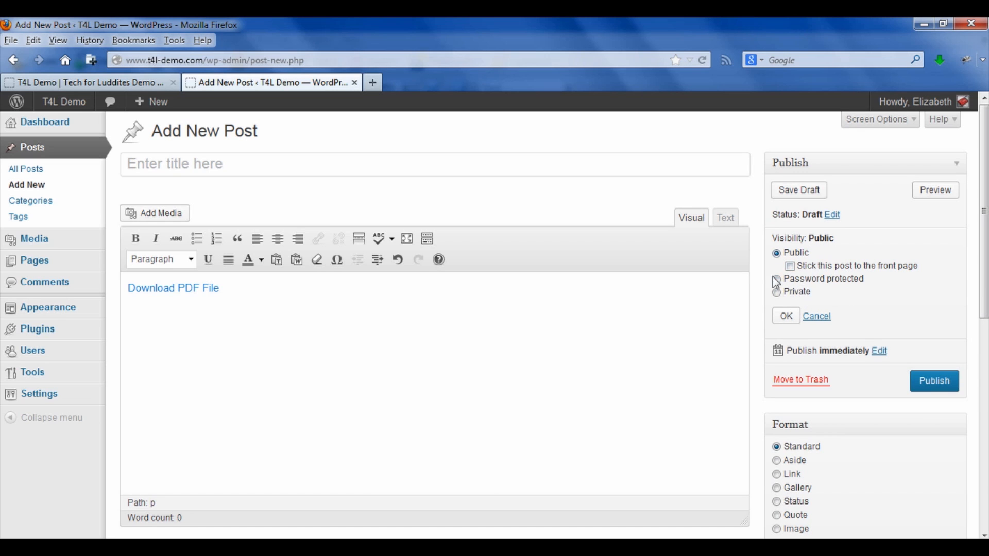
# Set visibility to Password protected with password 'password', publish, and view the post
pyautogui.click(777, 266)
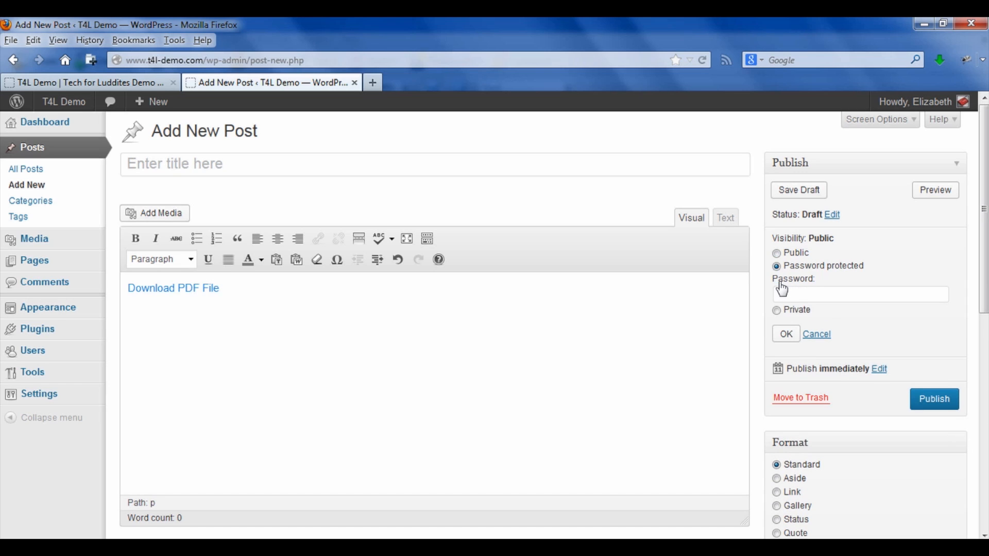
pyautogui.click(859, 293)
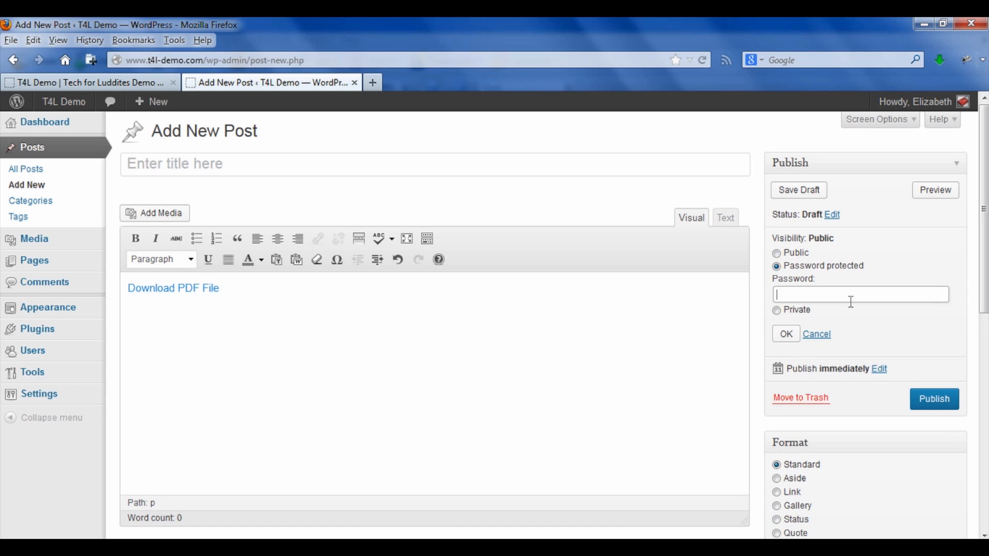
pyautogui.write('password')
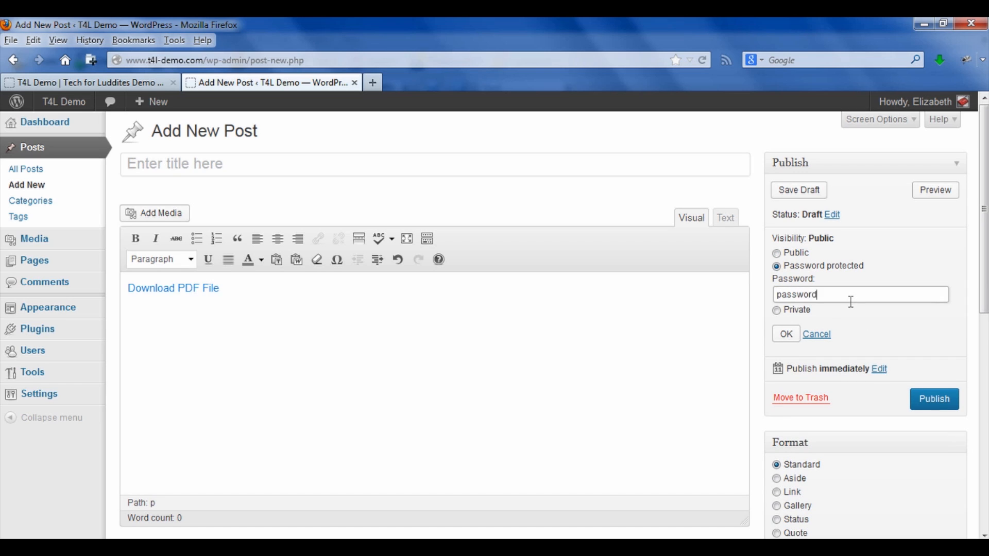
pyautogui.moveTo(892, 358)
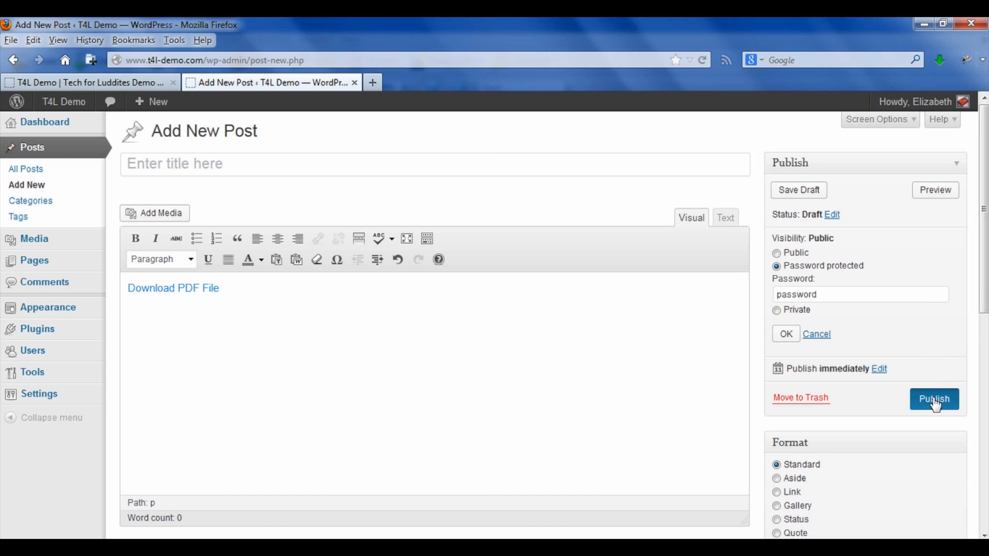
pyautogui.click(934, 399)
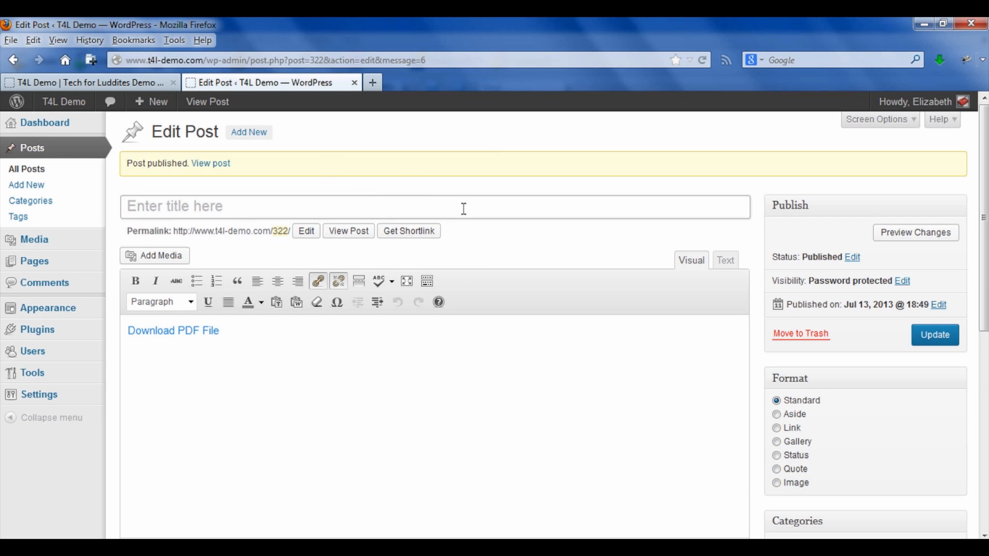
pyautogui.click(348, 231)
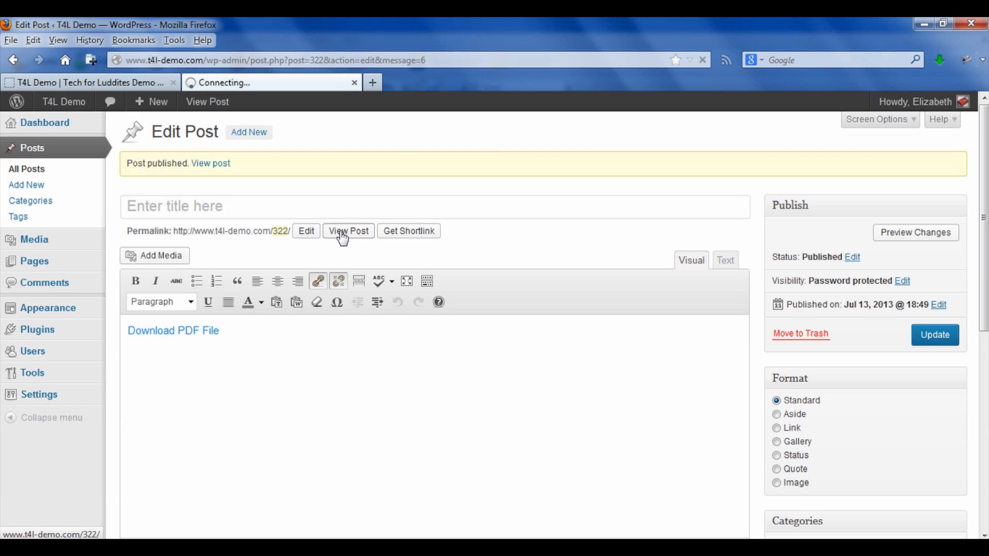
# Check the Protected post page and select its URL in the address bar for copying
pyautogui.click(348, 230)
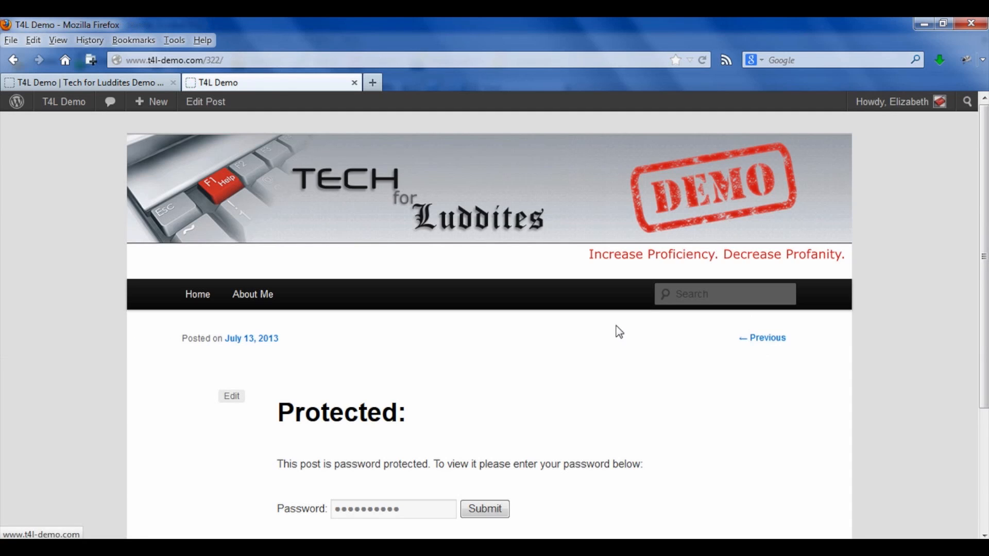
pyautogui.scroll(-3)
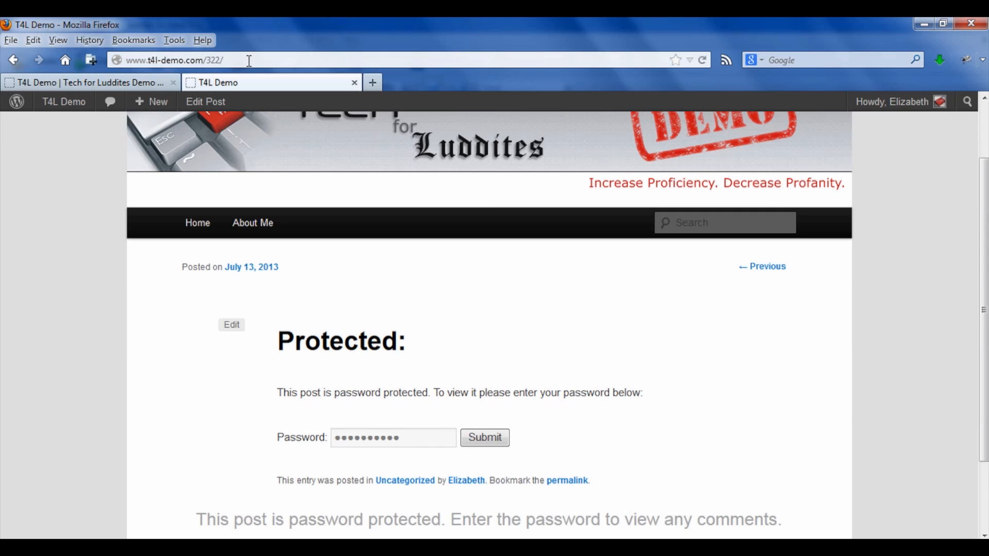
pyautogui.click(176, 60)
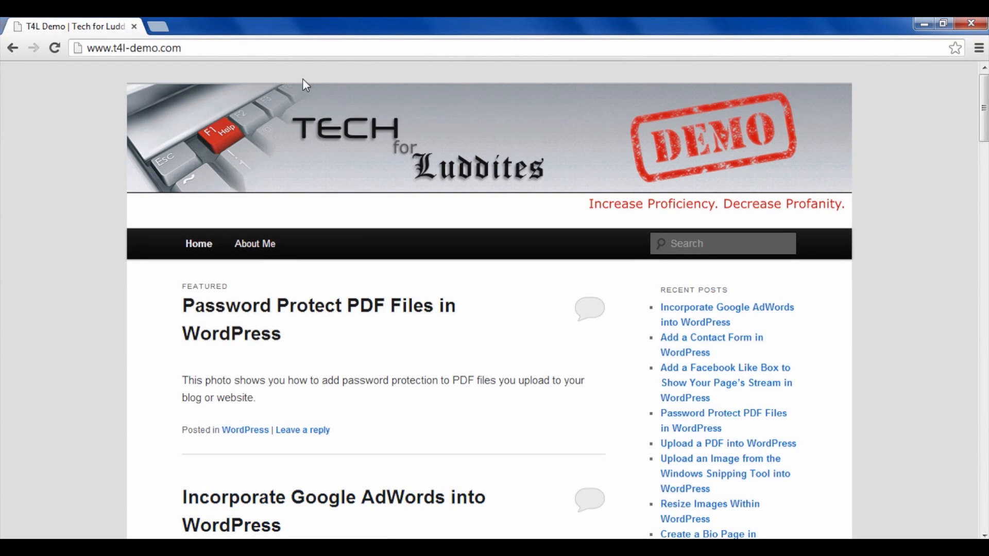
# Load the post URL in Chrome and submit the password to reveal the Download PDF File link
pyautogui.click(133, 49)
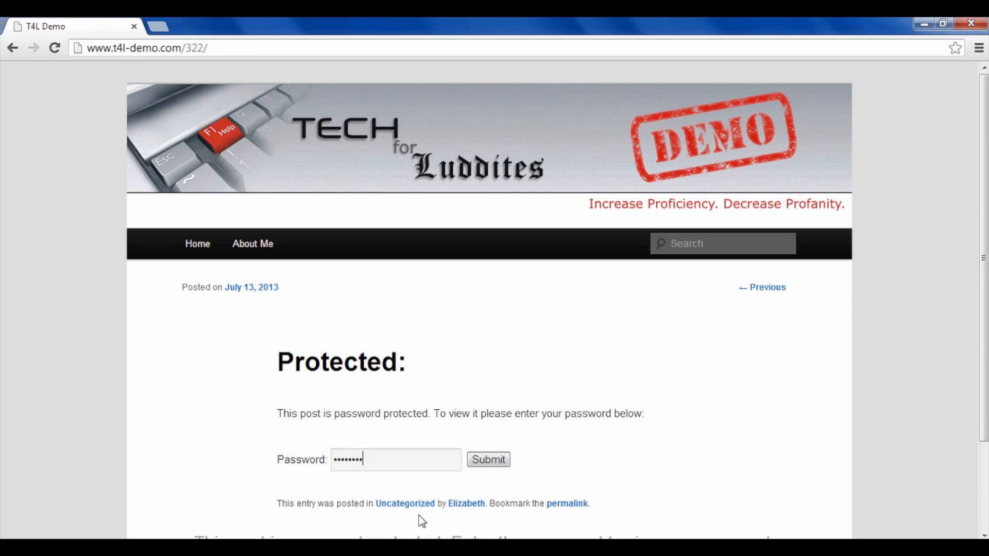
pyautogui.click(487, 459)
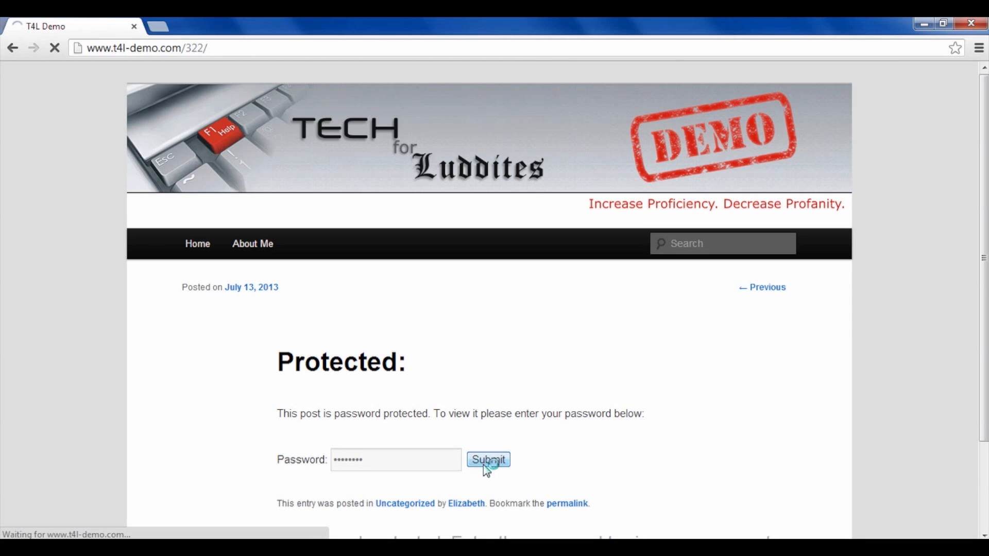
pyautogui.click(487, 459)
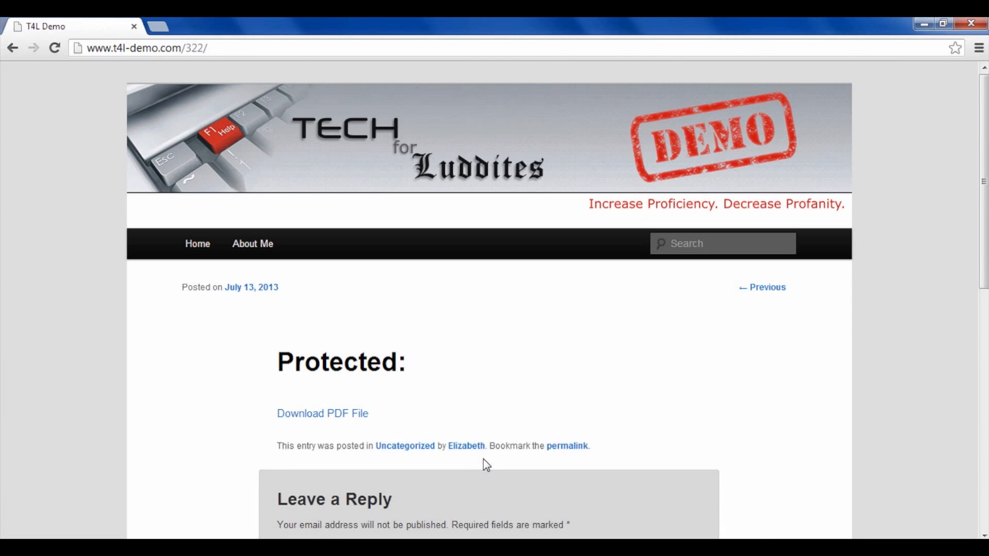